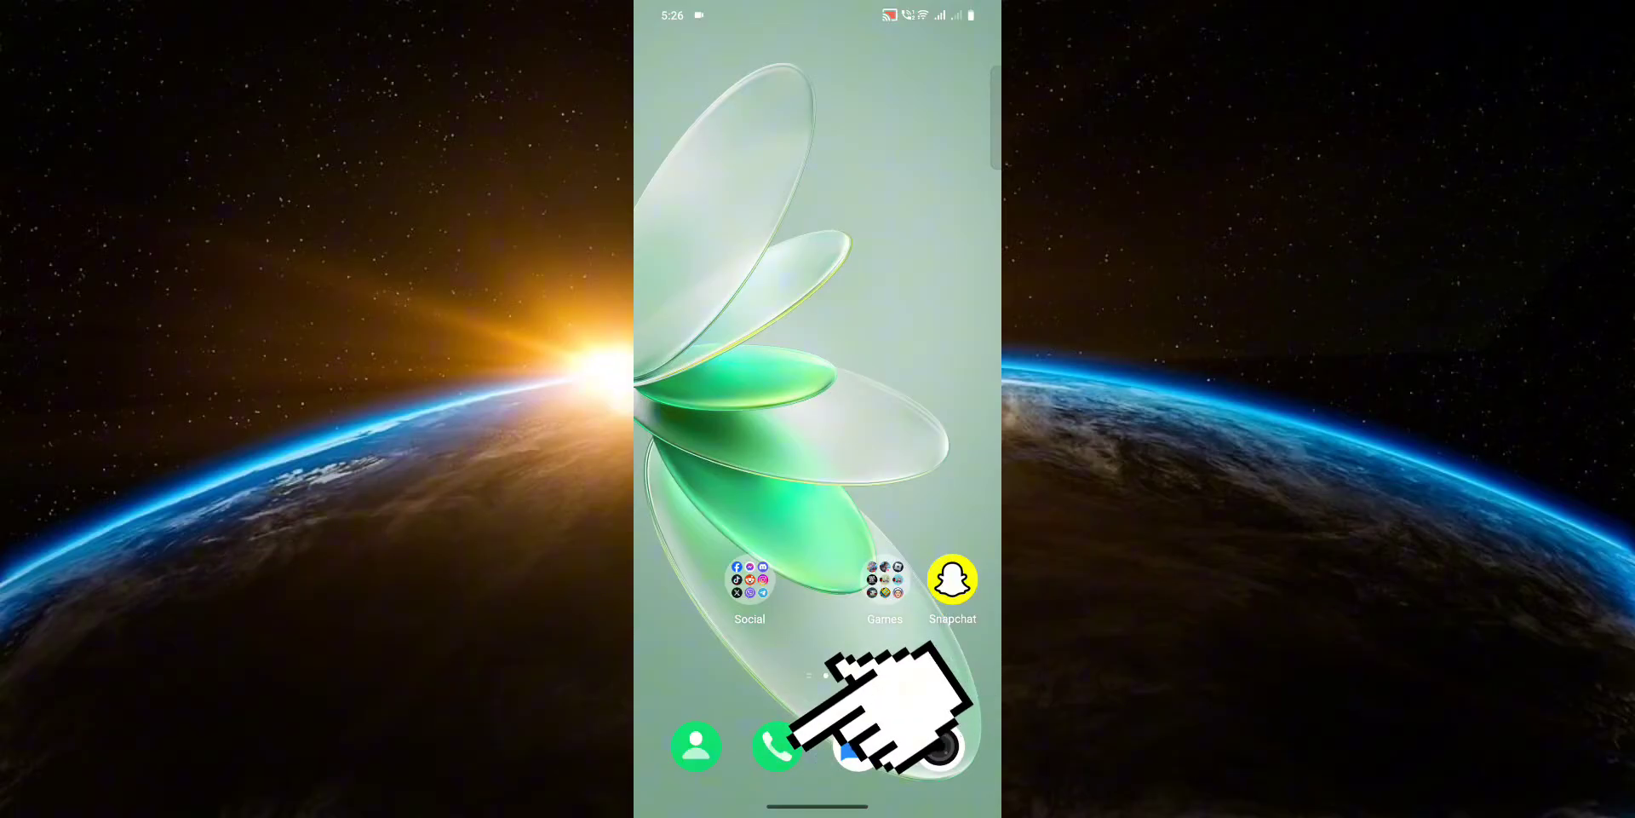
# Step: Launch the Phone dialer and show its overflow menu with call settings
pyautogui.click(776, 746)
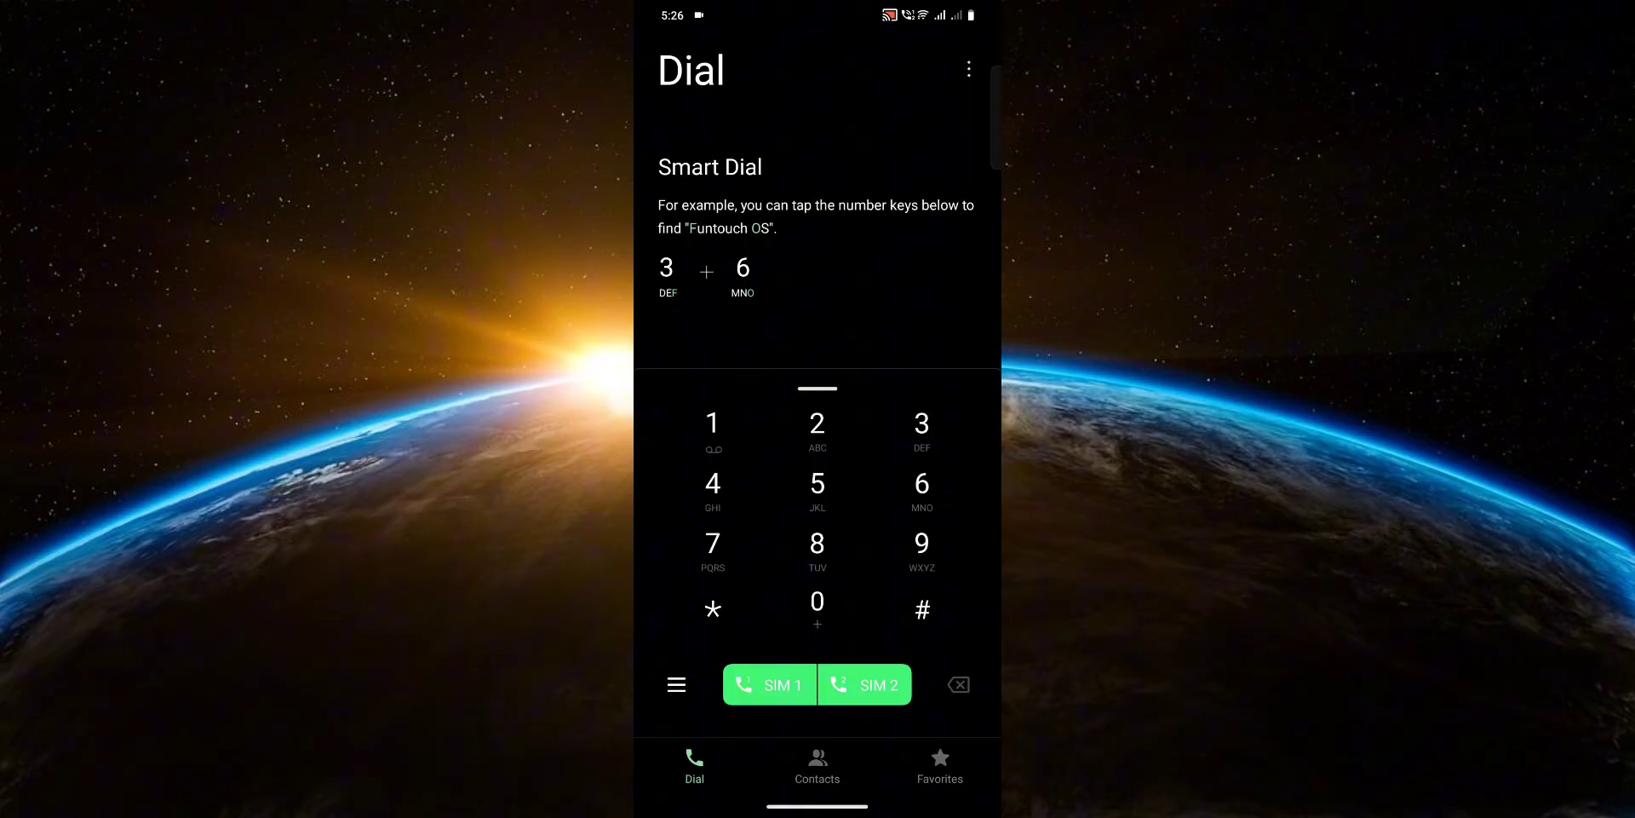
pyautogui.click(967, 69)
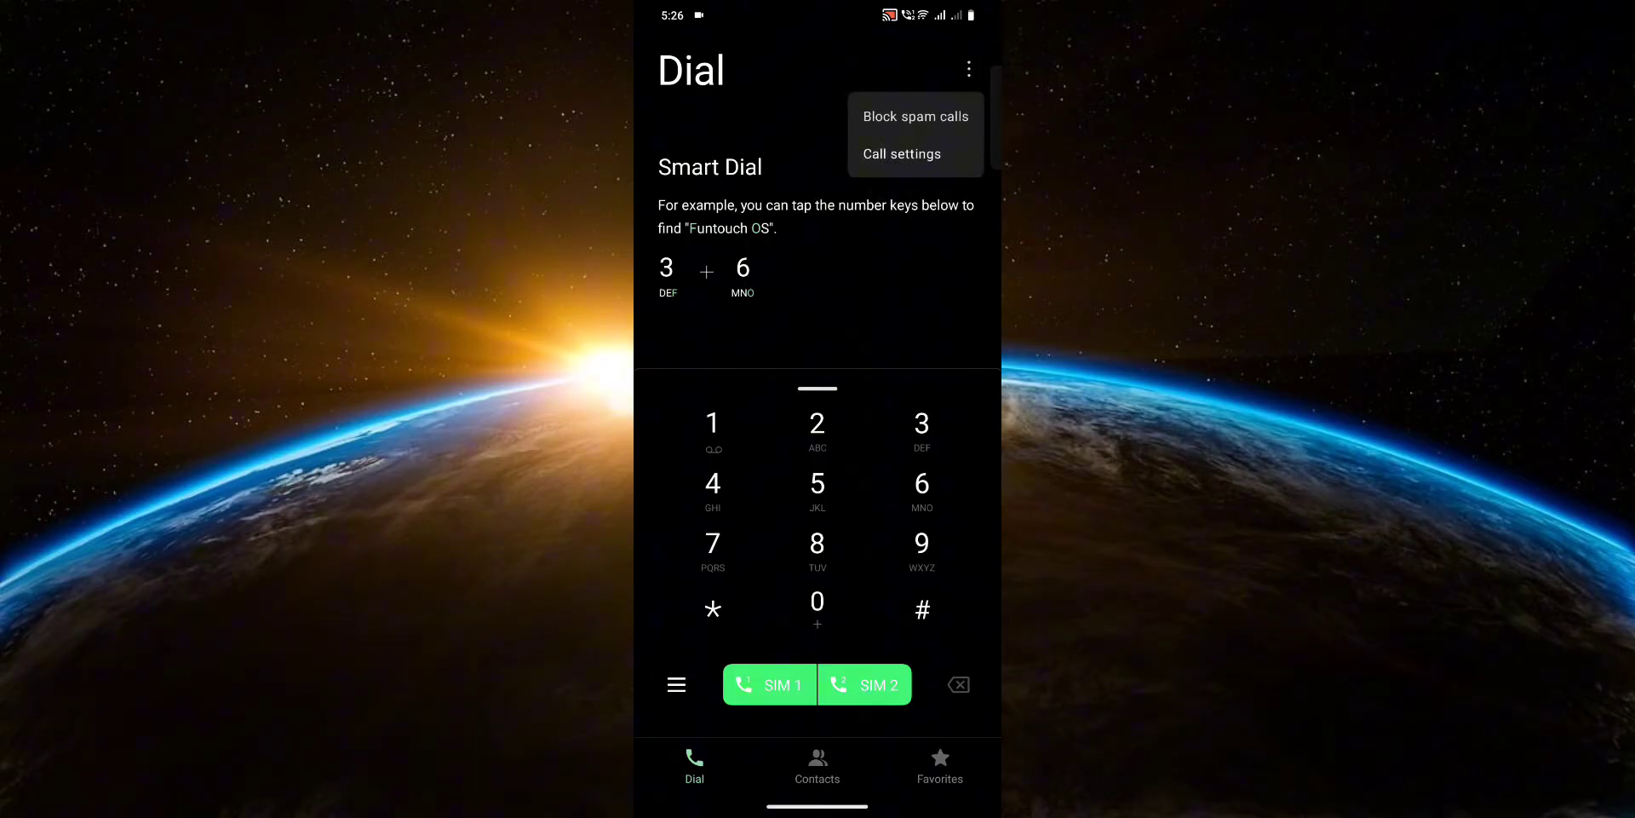
# Step: Review the call barring settings for SIM 1 in Call settings
pyautogui.click(900, 153)
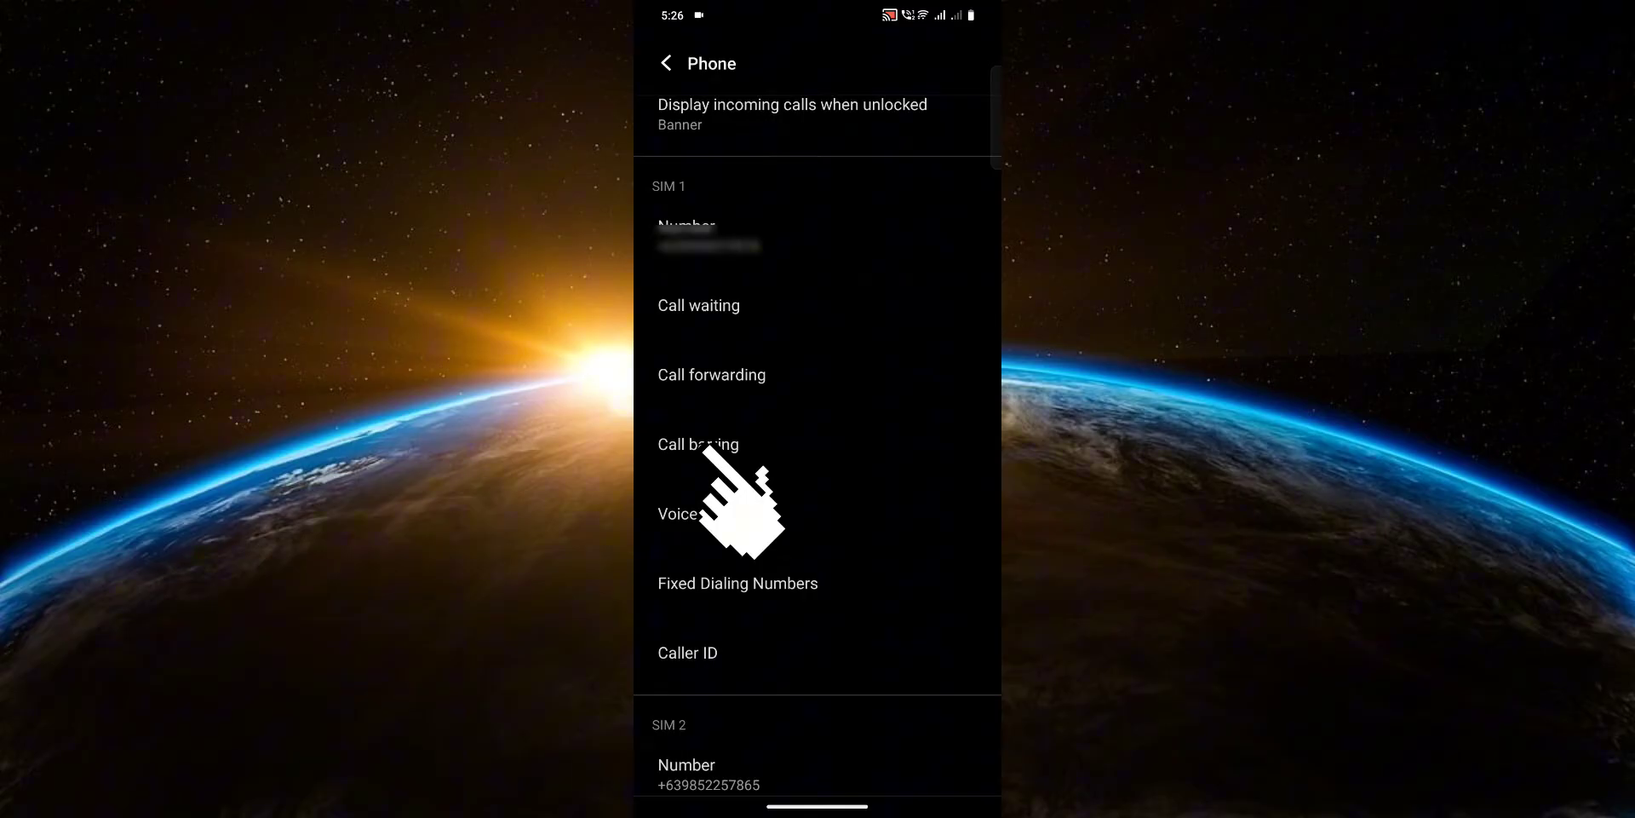
pyautogui.click(697, 445)
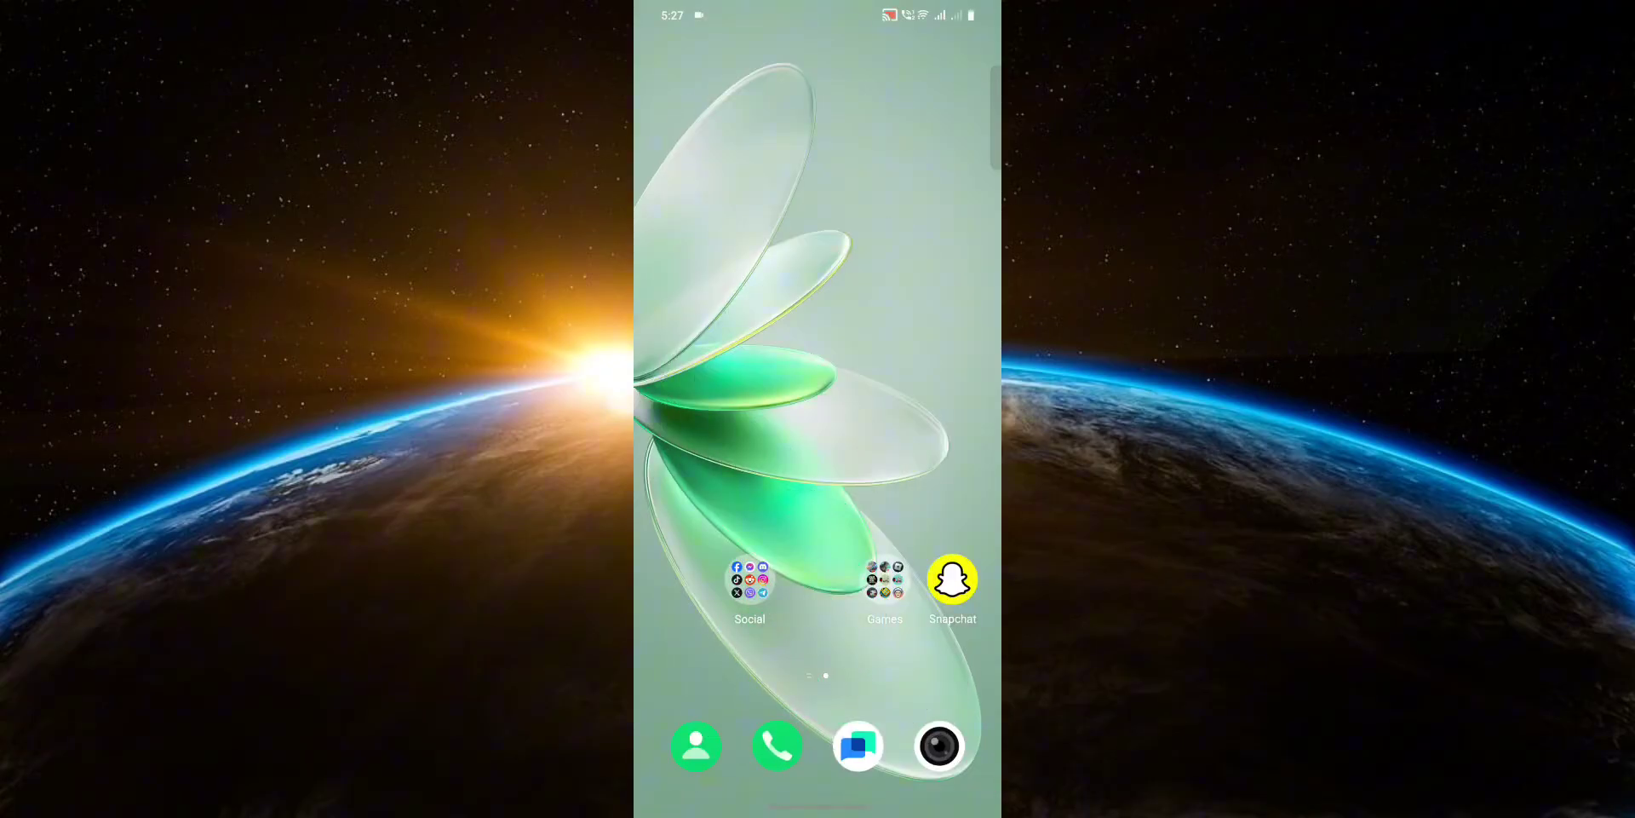
# Step: Open Settings from quick settings and go to Network & internet
pyautogui.scroll(-3)
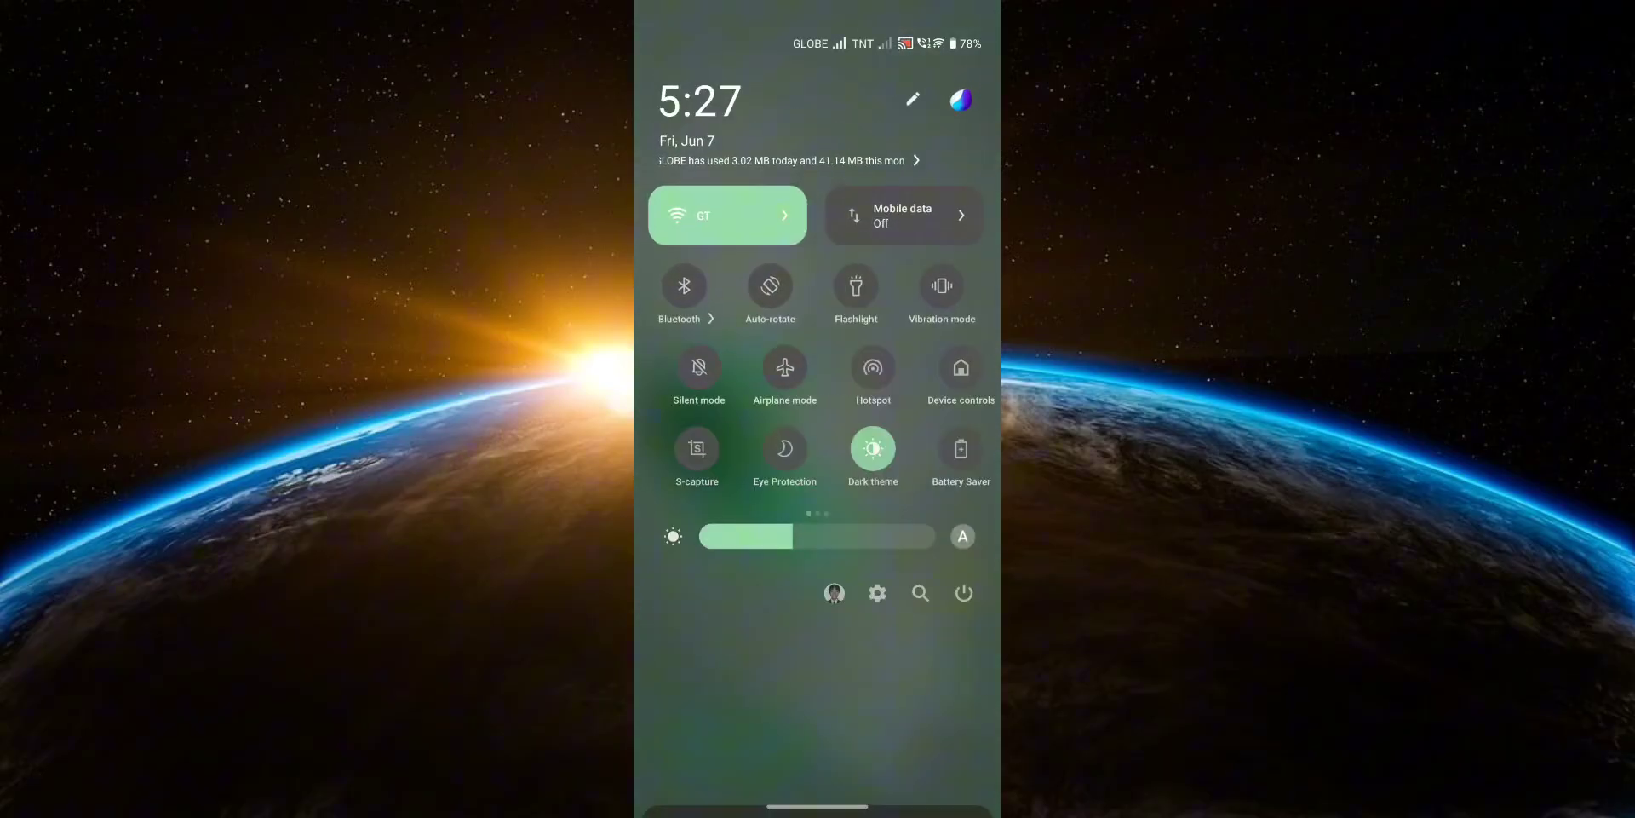
pyautogui.click(877, 592)
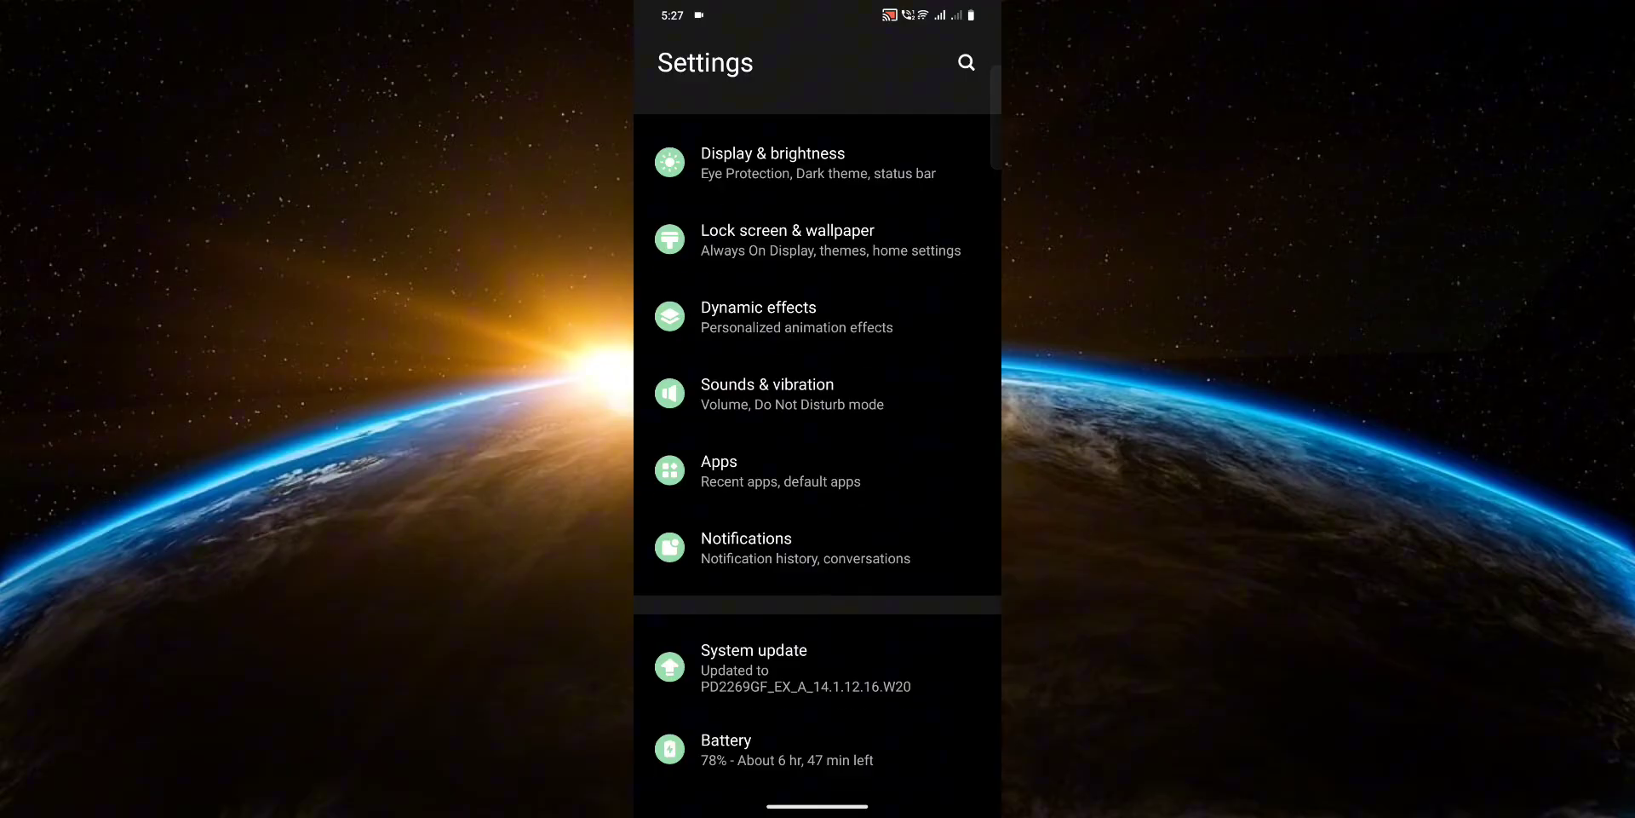
pyautogui.scroll(-3)
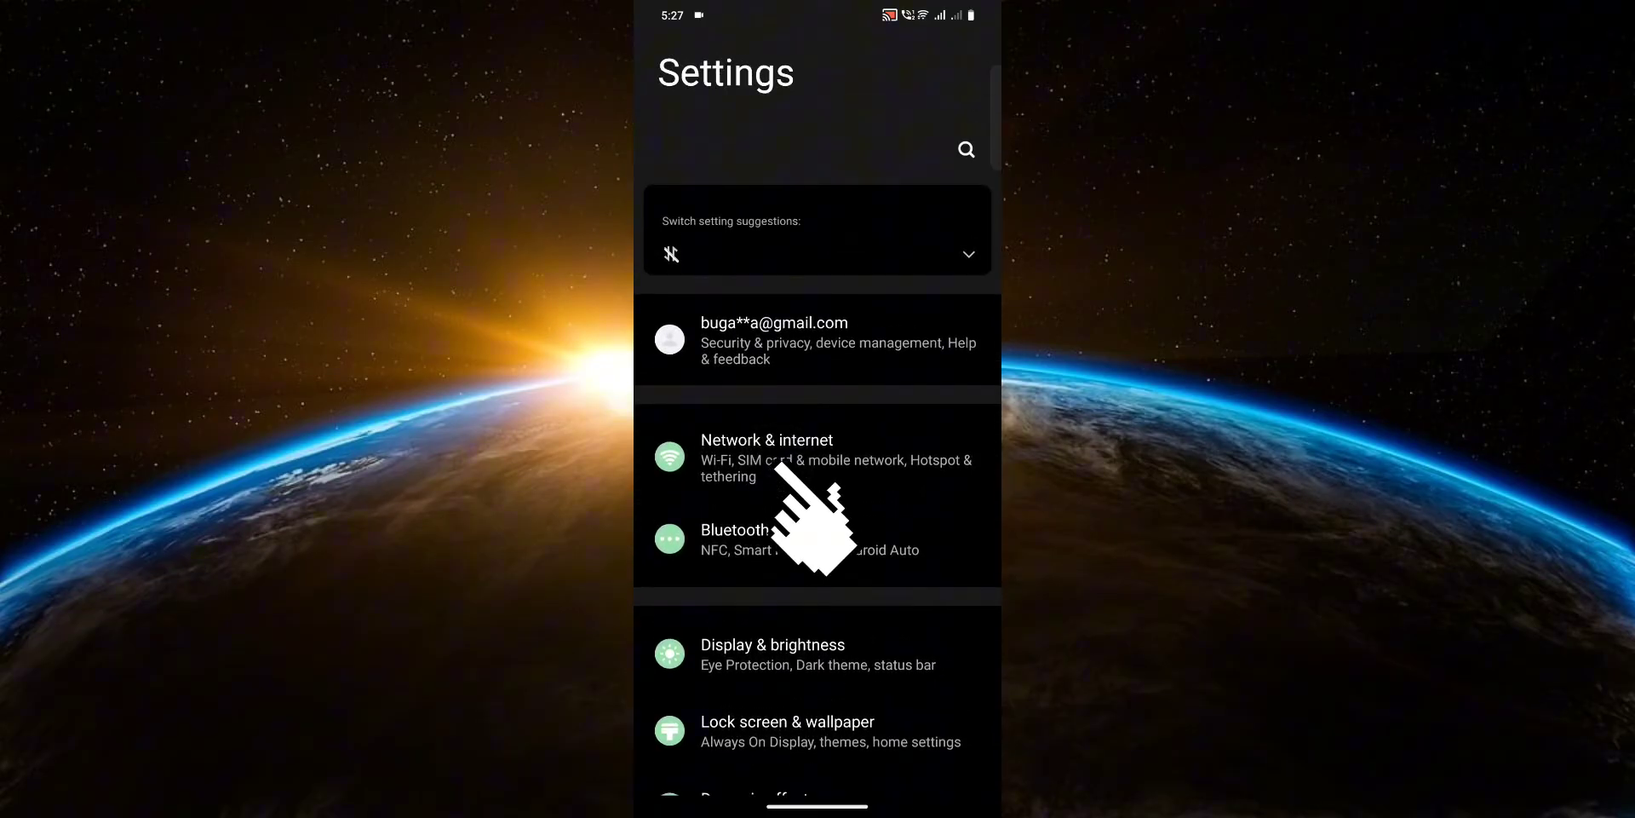
pyautogui.click(767, 456)
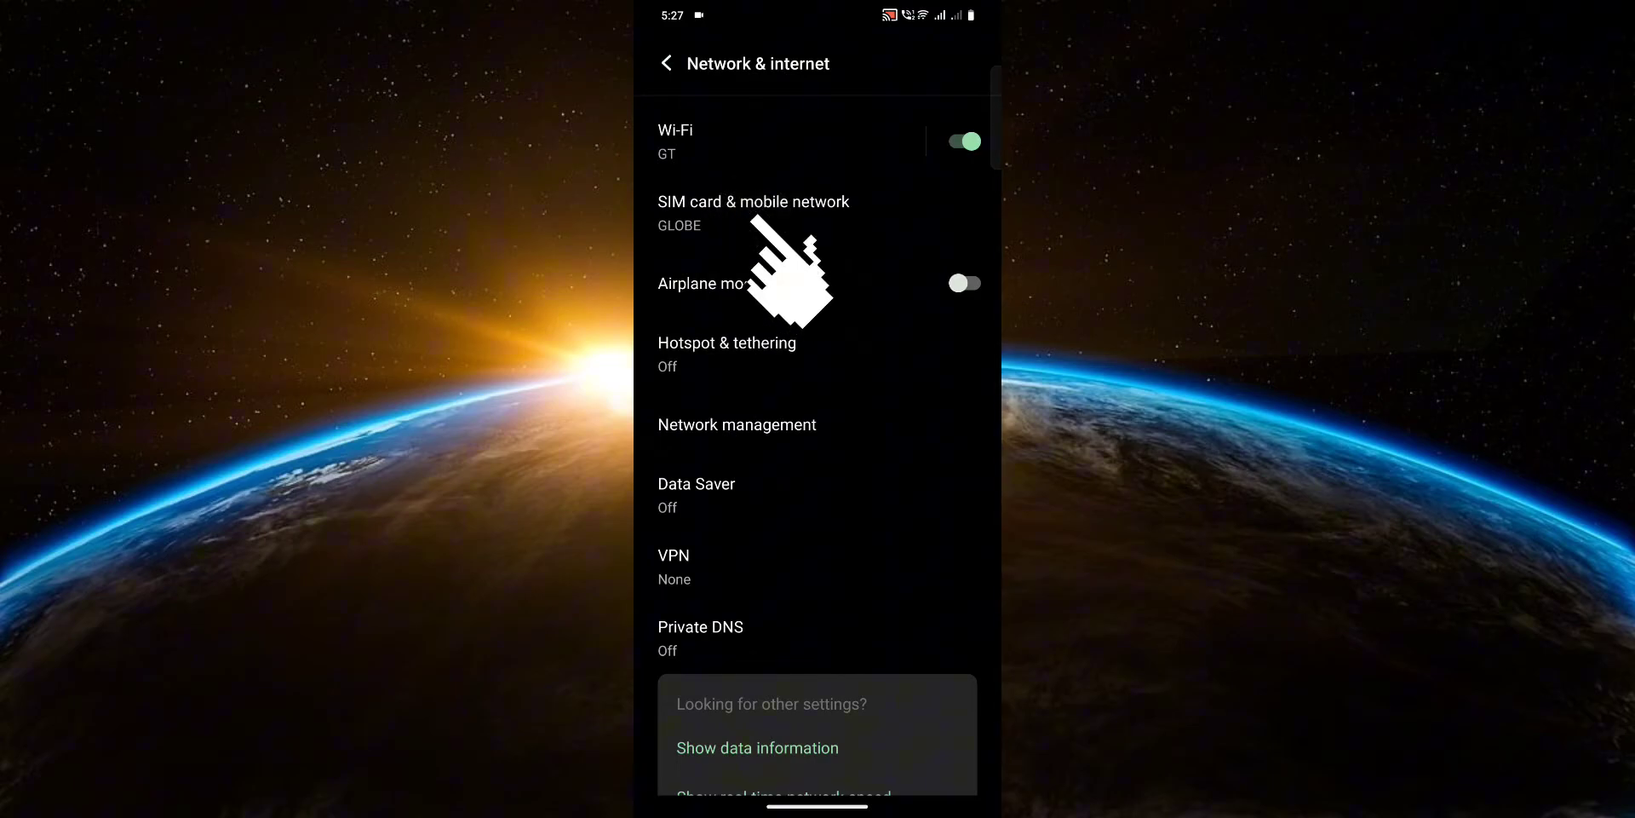
# Step: Go to SIM card & mobile network and select SIM 2
pyautogui.click(753, 213)
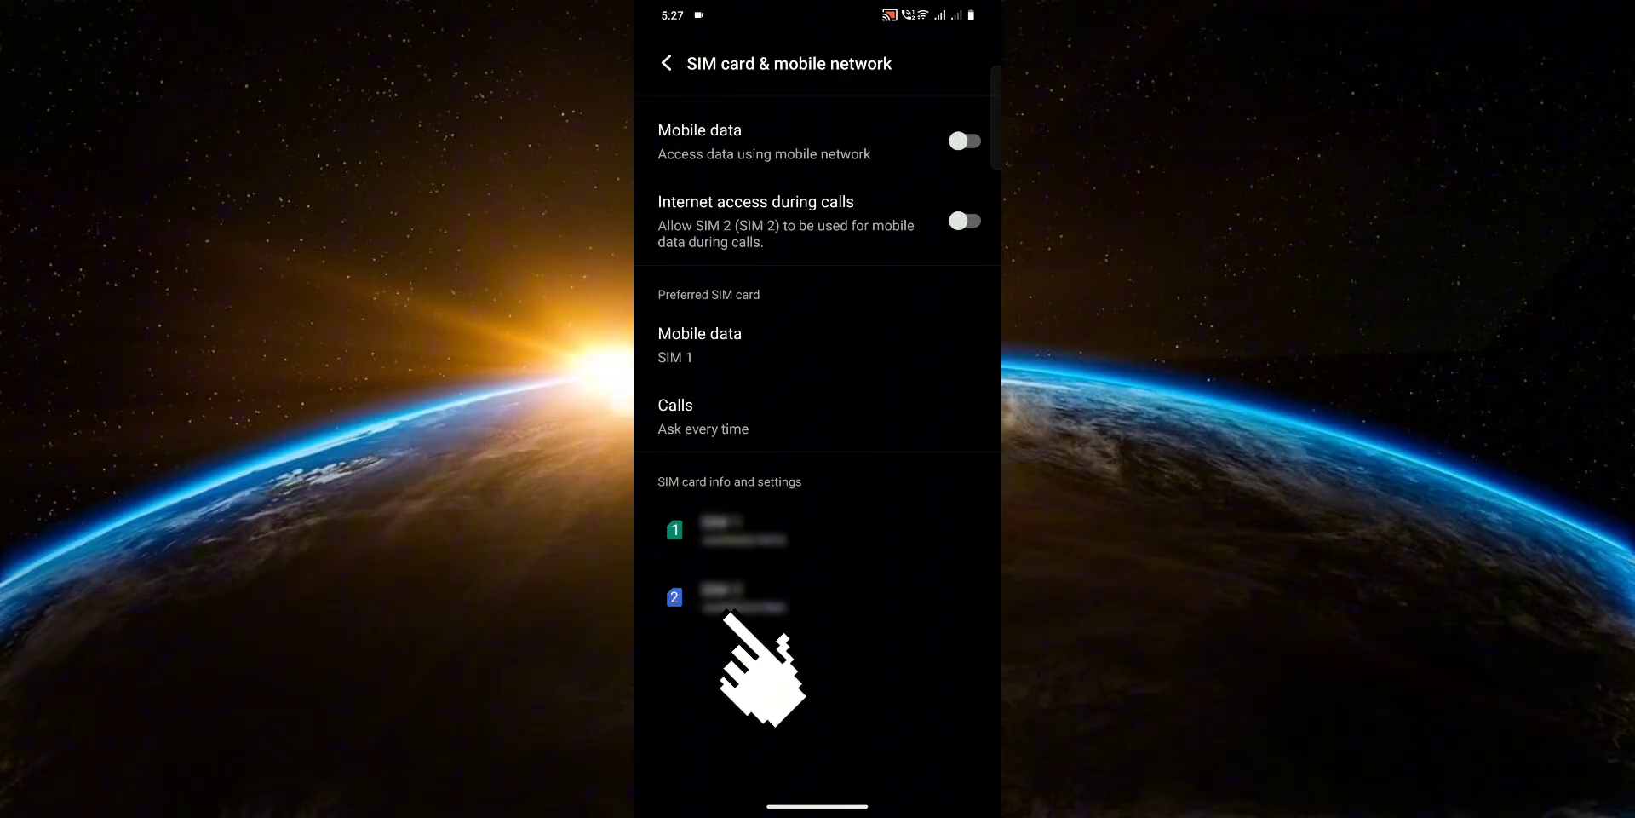
pyautogui.click(743, 596)
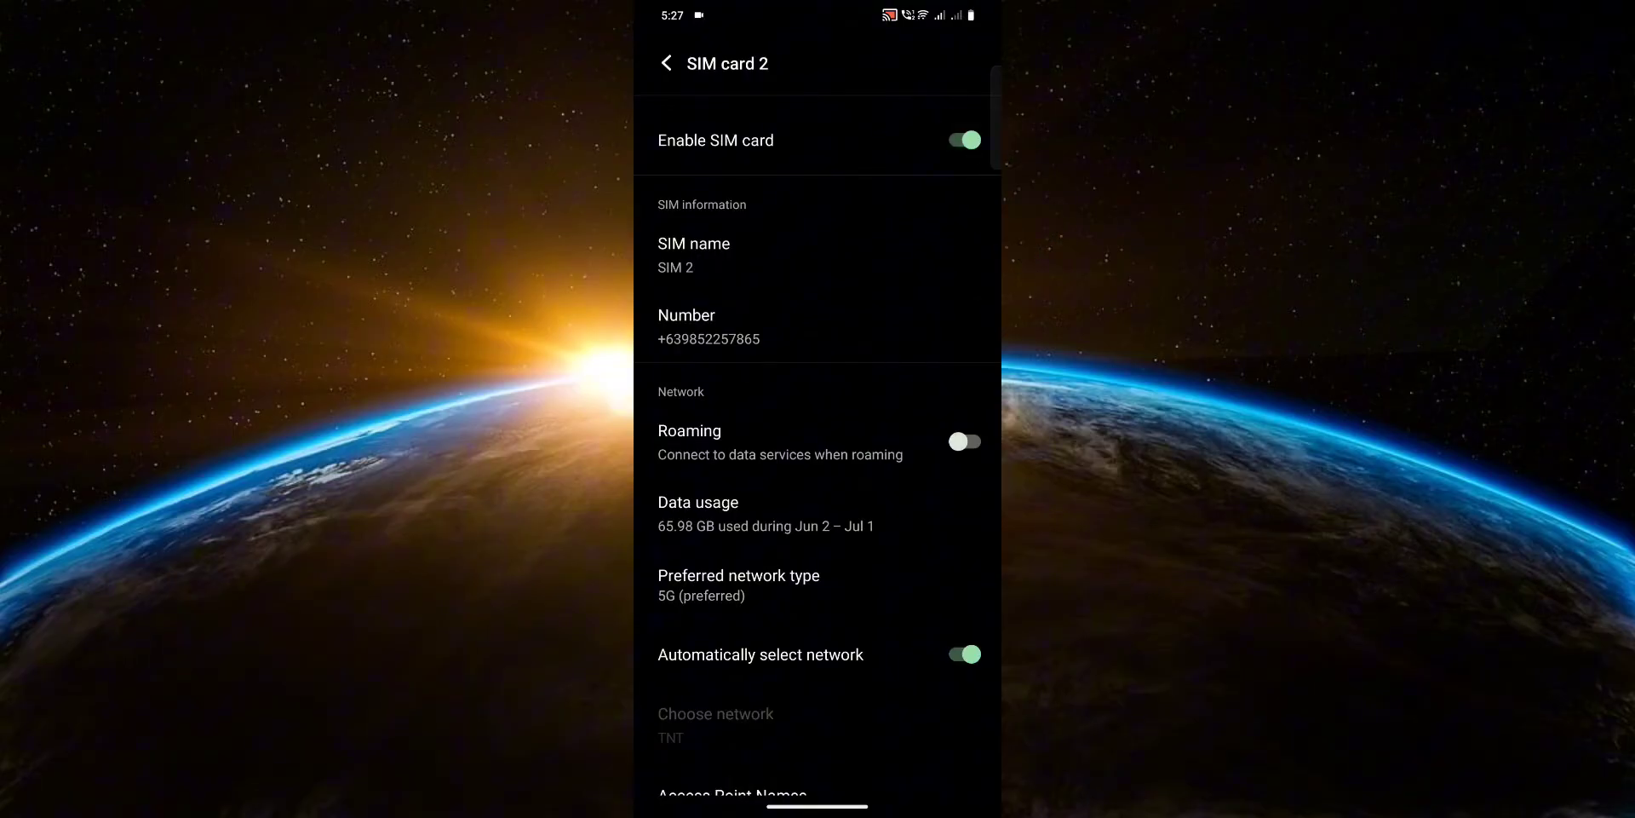
# Step: Switch SIM 2's Enable SIM card toggle off, then back on
pyautogui.click(961, 140)
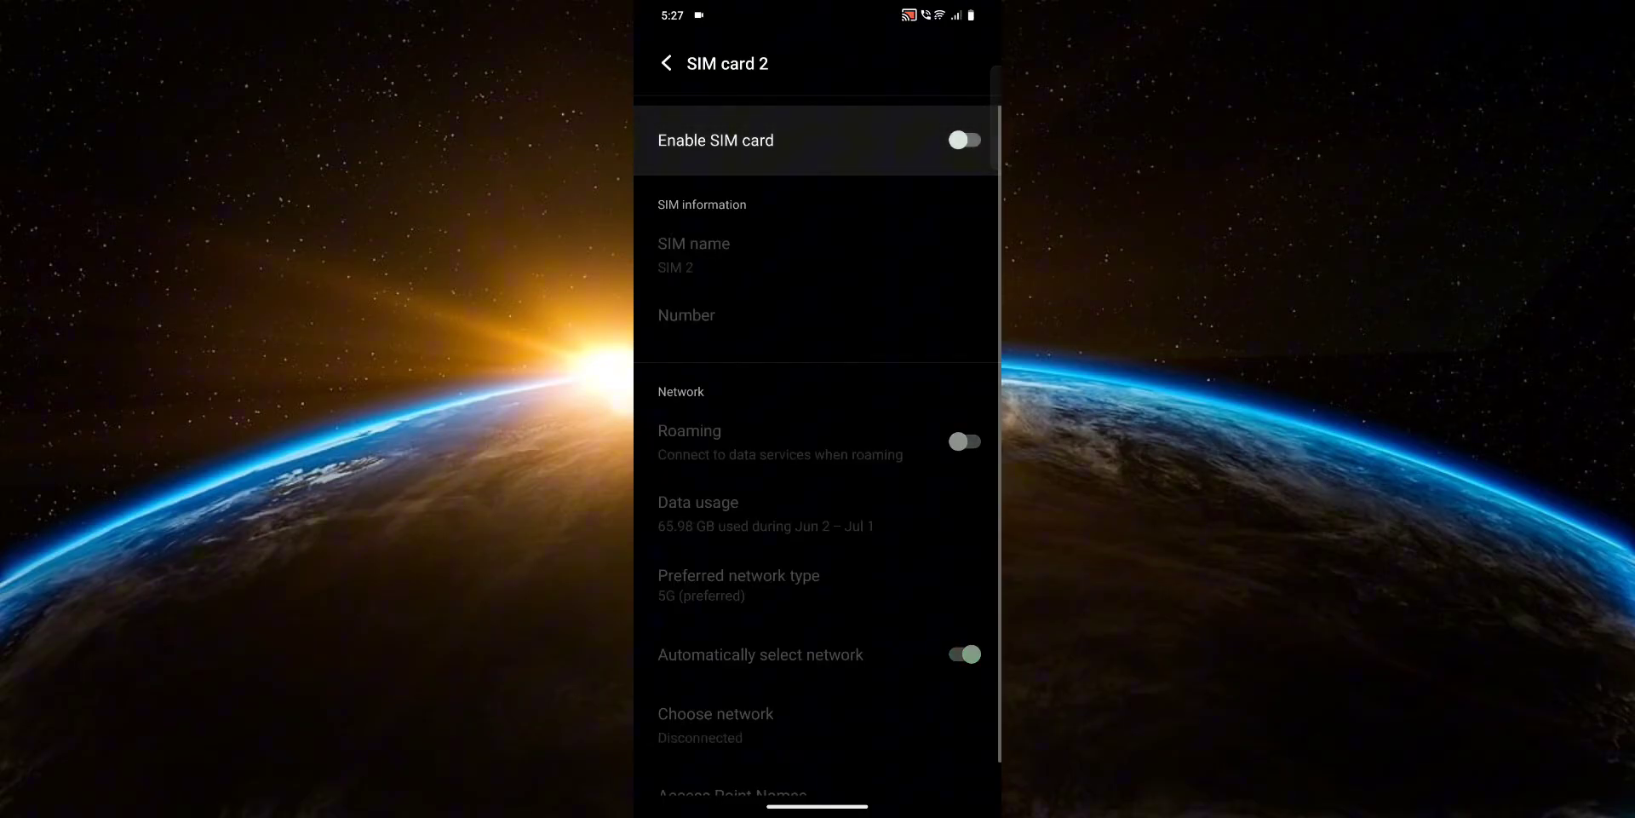
pyautogui.click(962, 140)
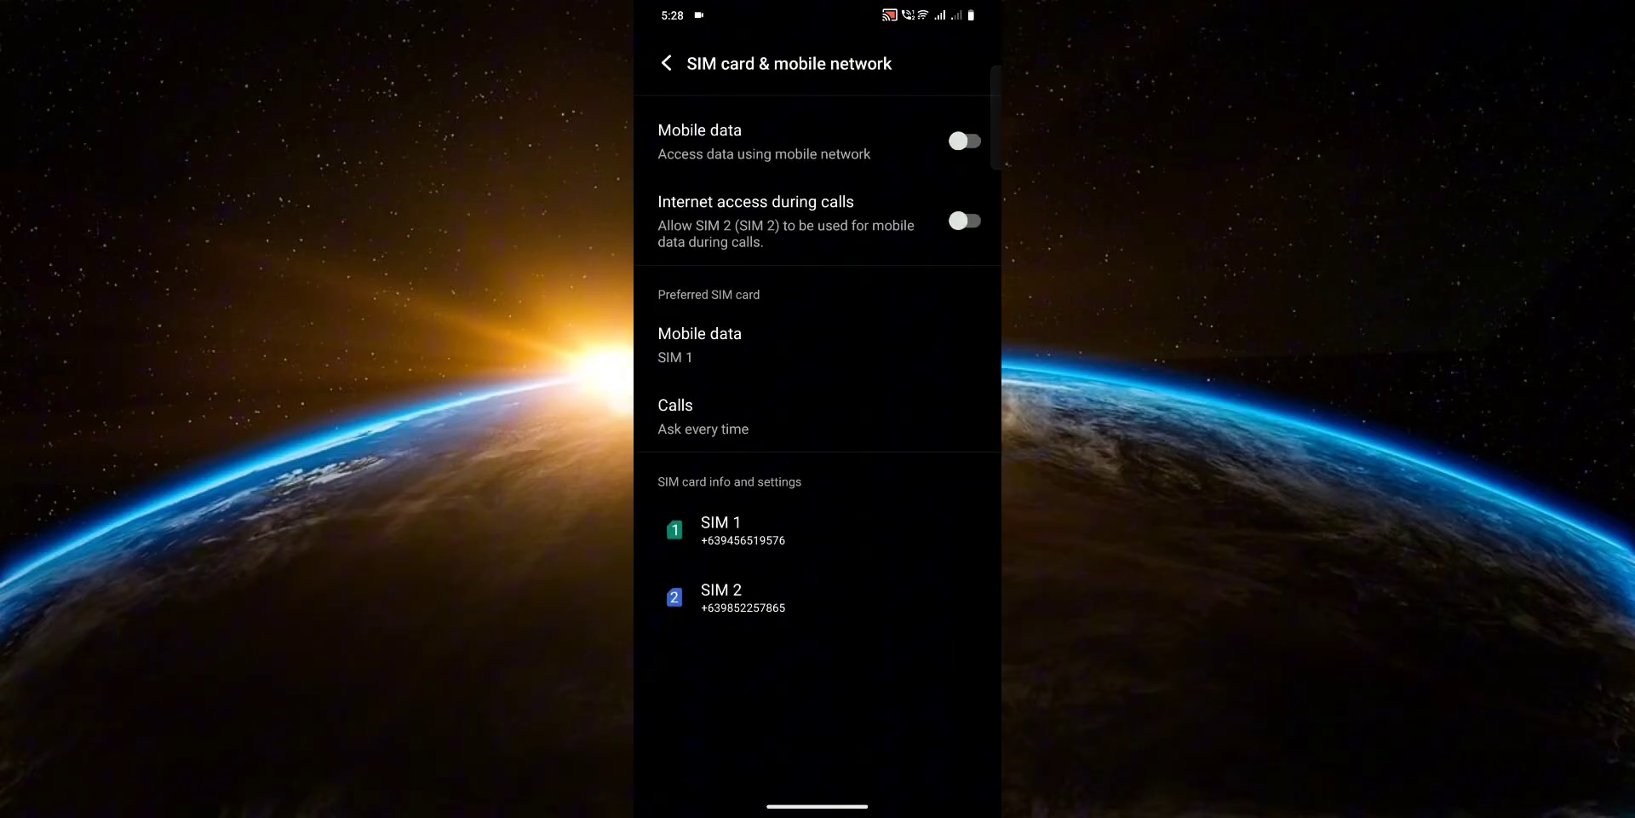
# Step: Return to main Settings, go to Apps, and show all 152 apps
pyautogui.click(665, 63)
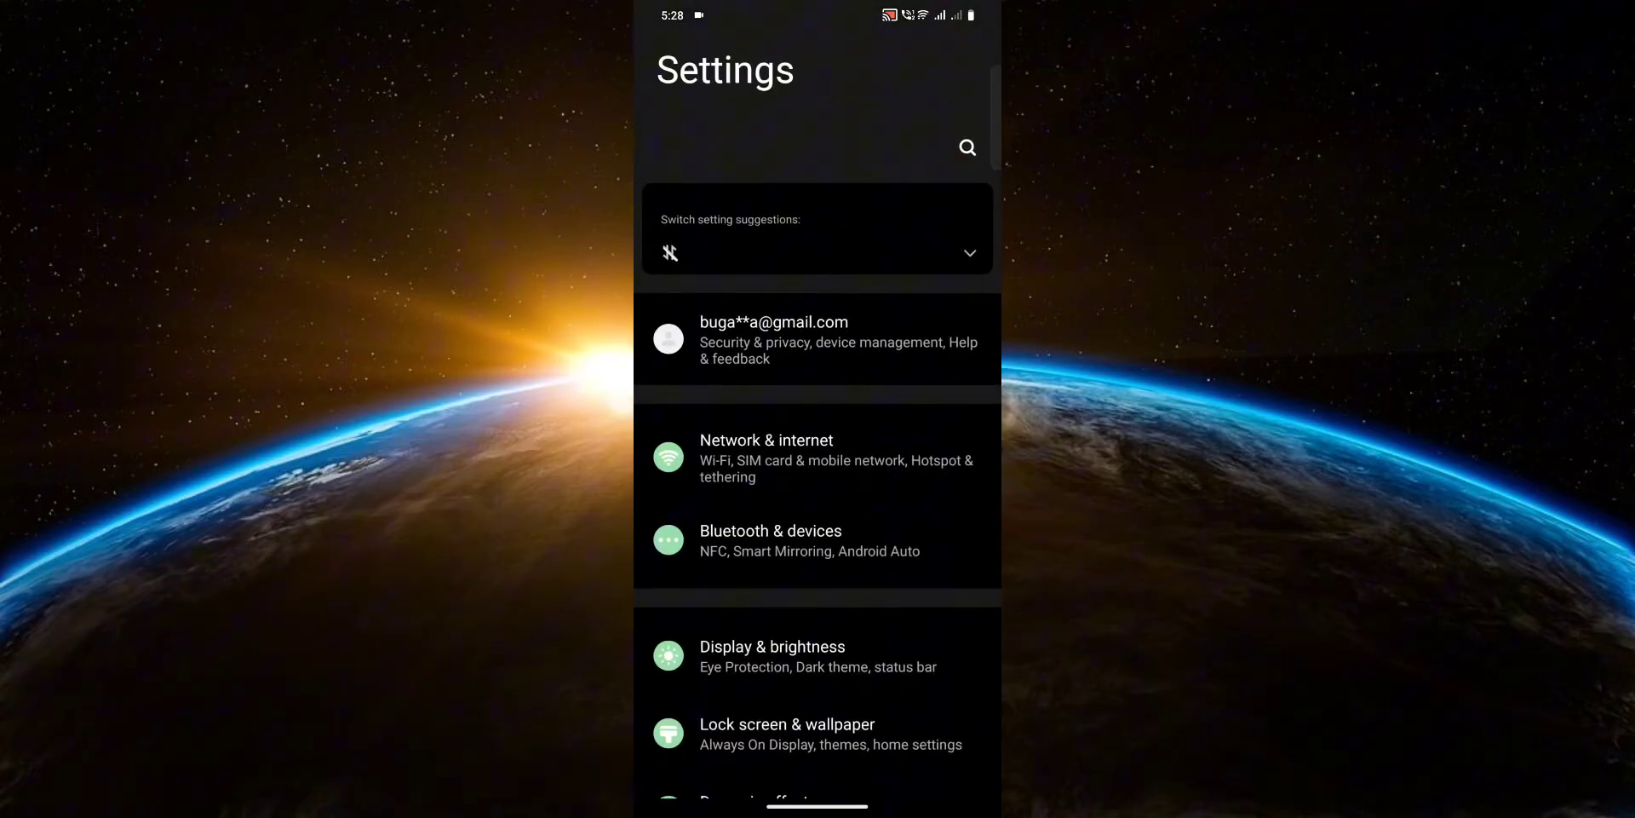
pyautogui.scroll(-3)
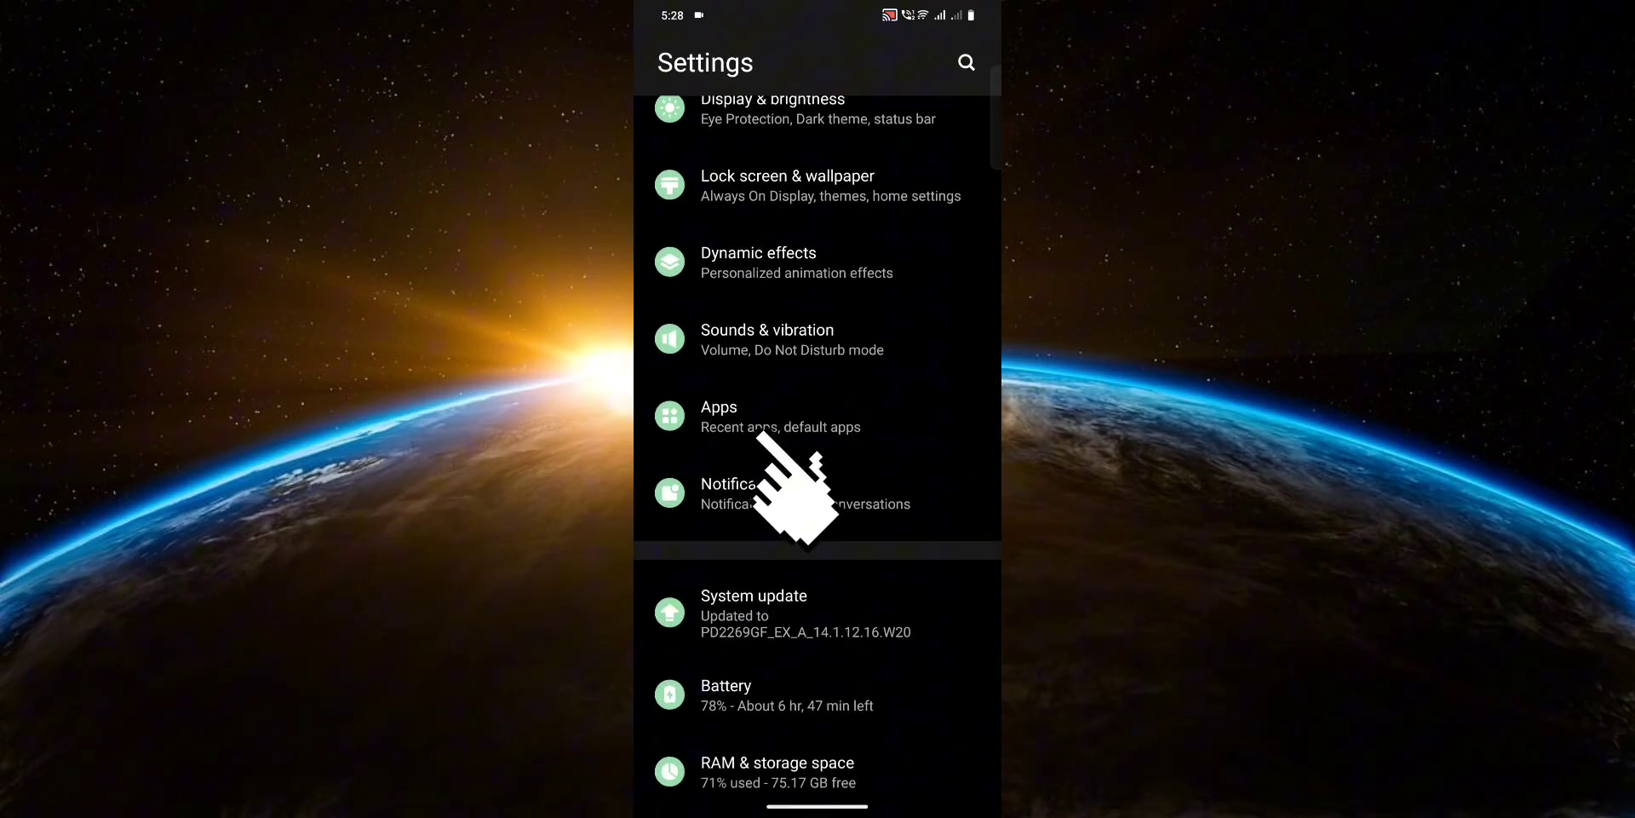
pyautogui.click(752, 417)
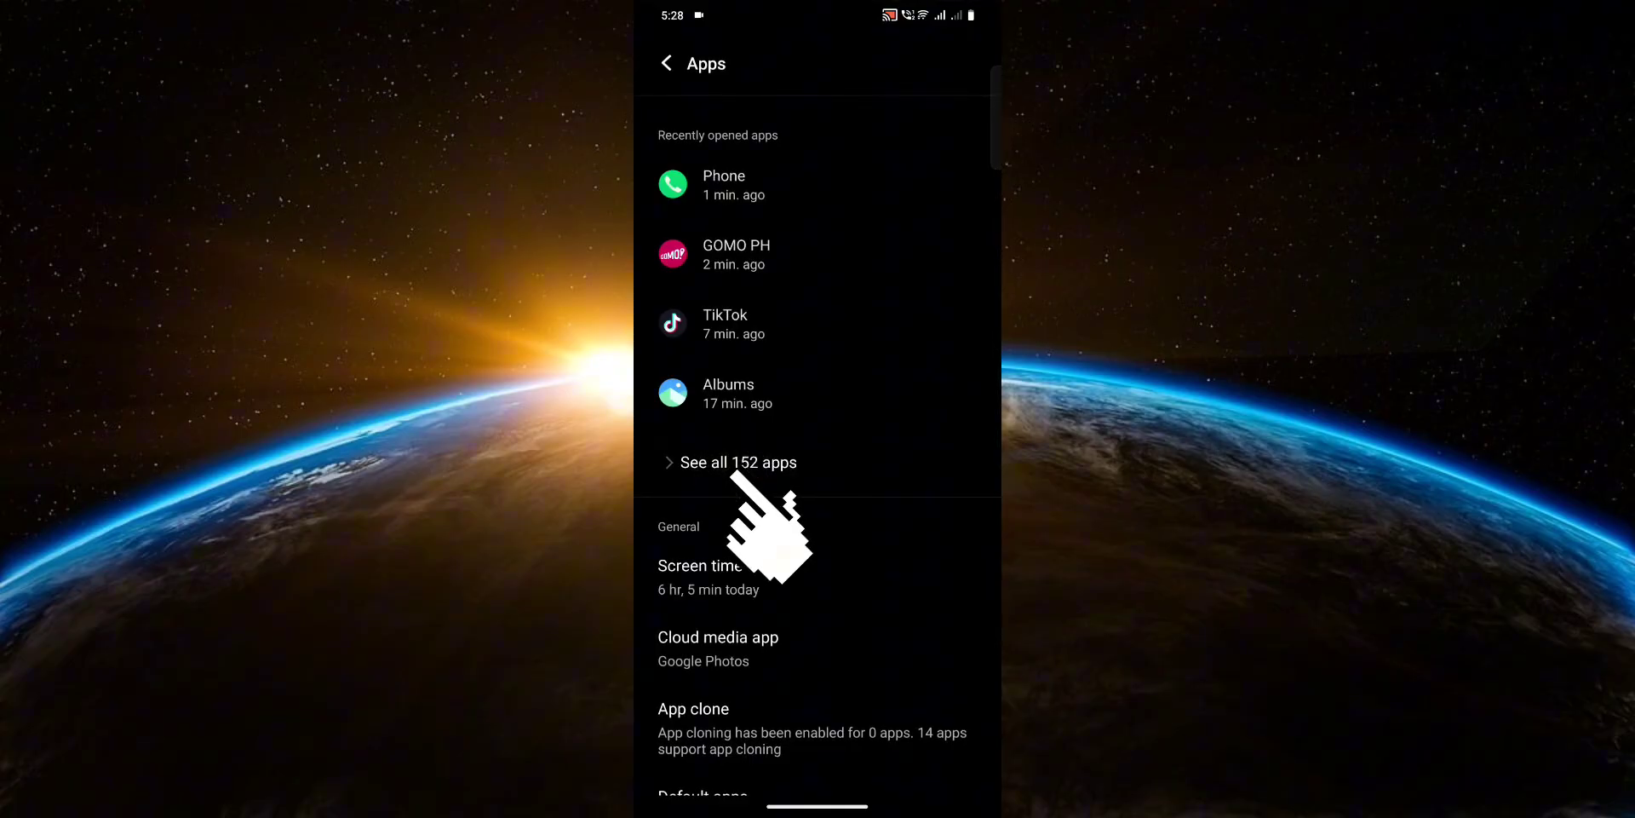
pyautogui.click(736, 461)
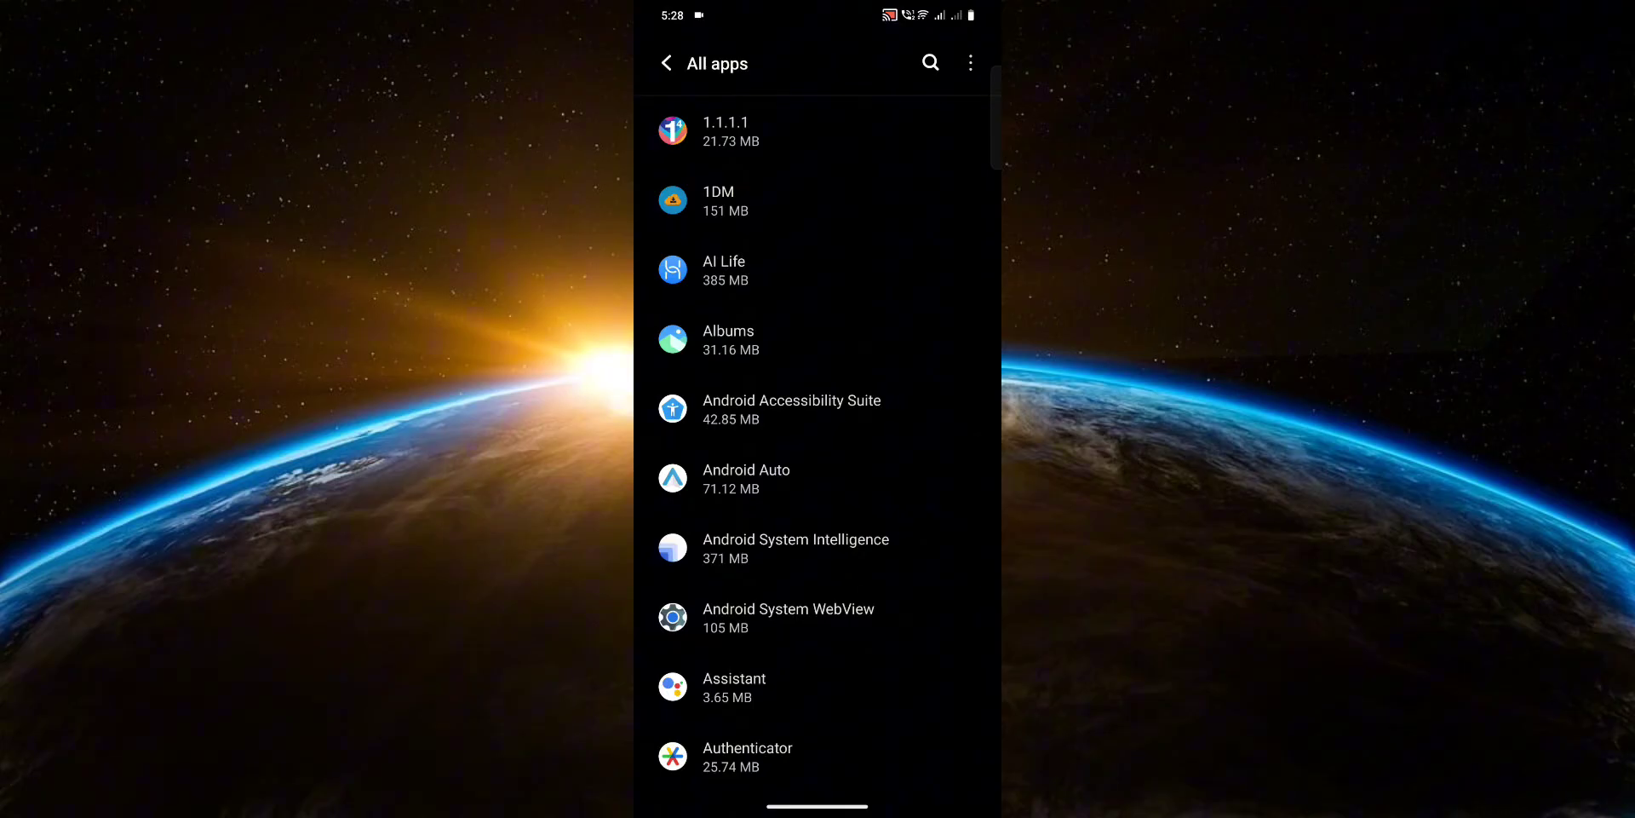
# Step: Search the app list for 'sim' and open SIM Toolkit's app info
pyautogui.click(929, 62)
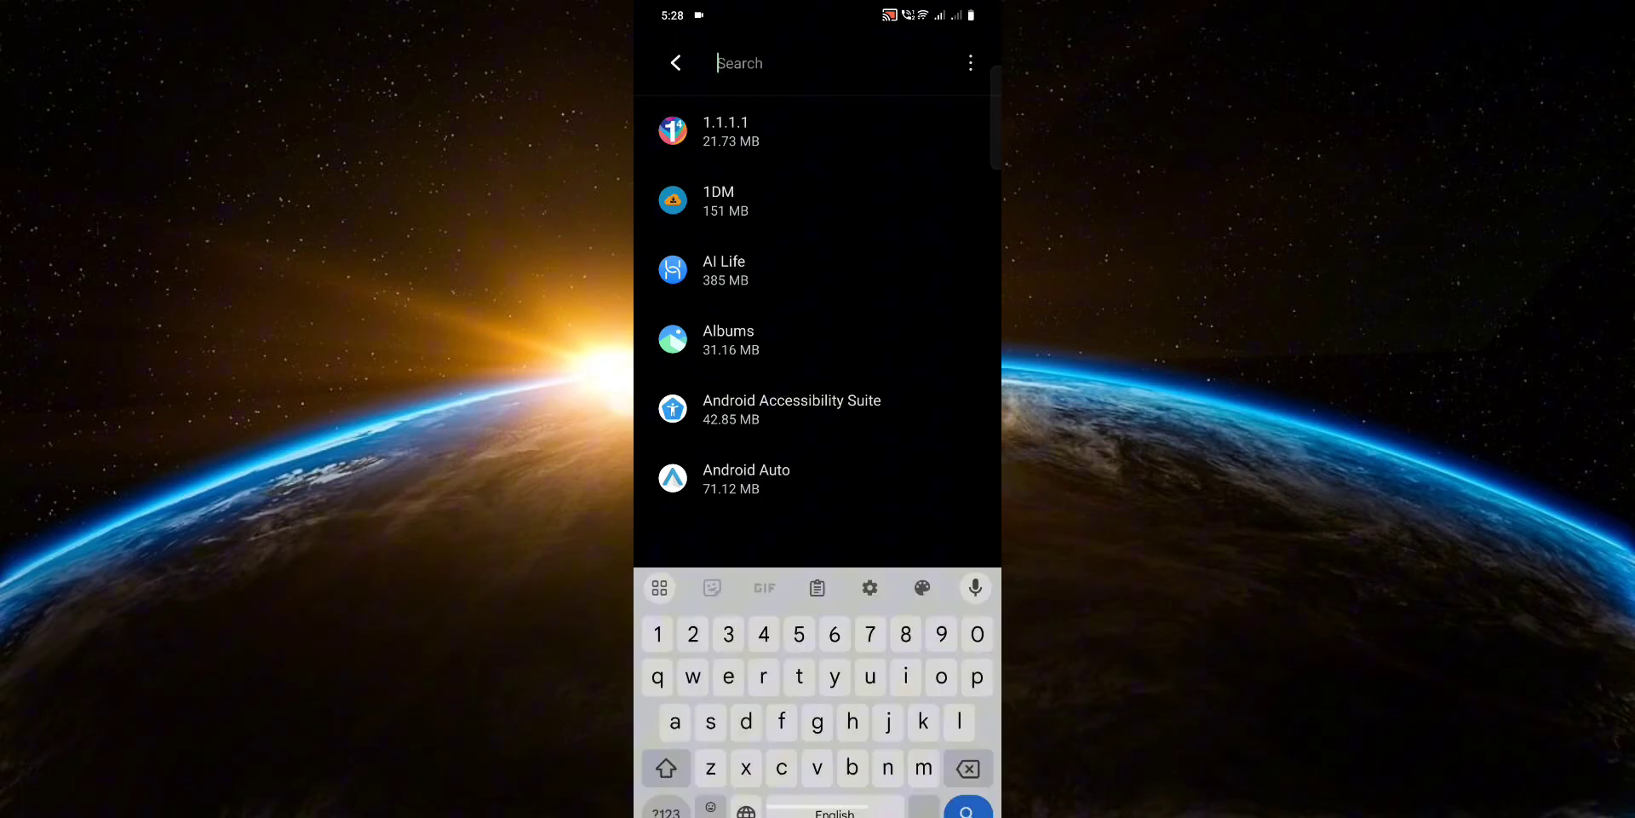
pyautogui.write('sim')
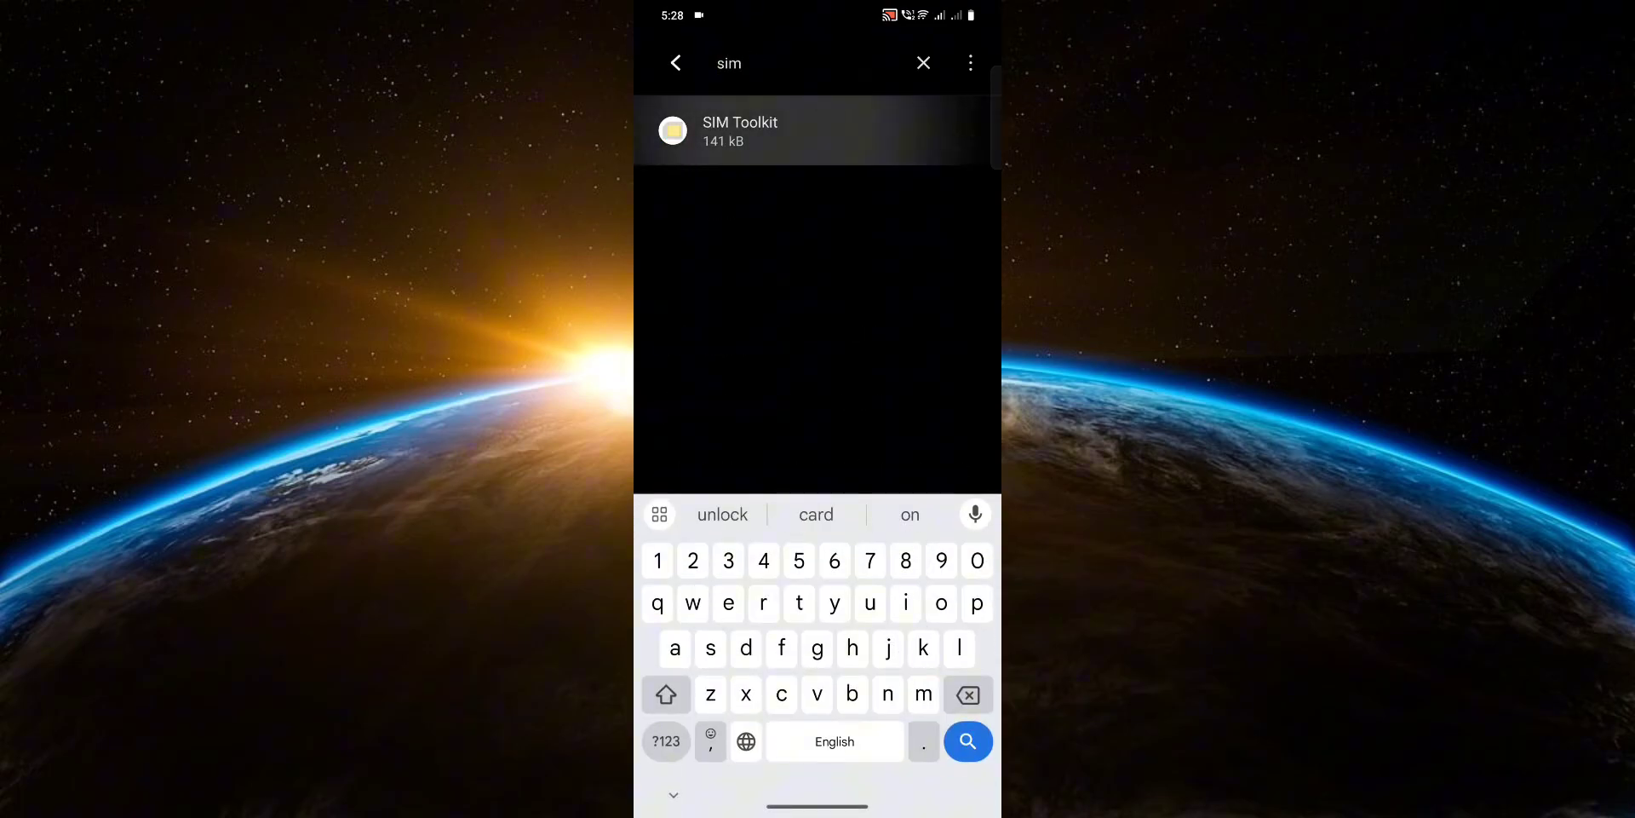
pyautogui.click(739, 130)
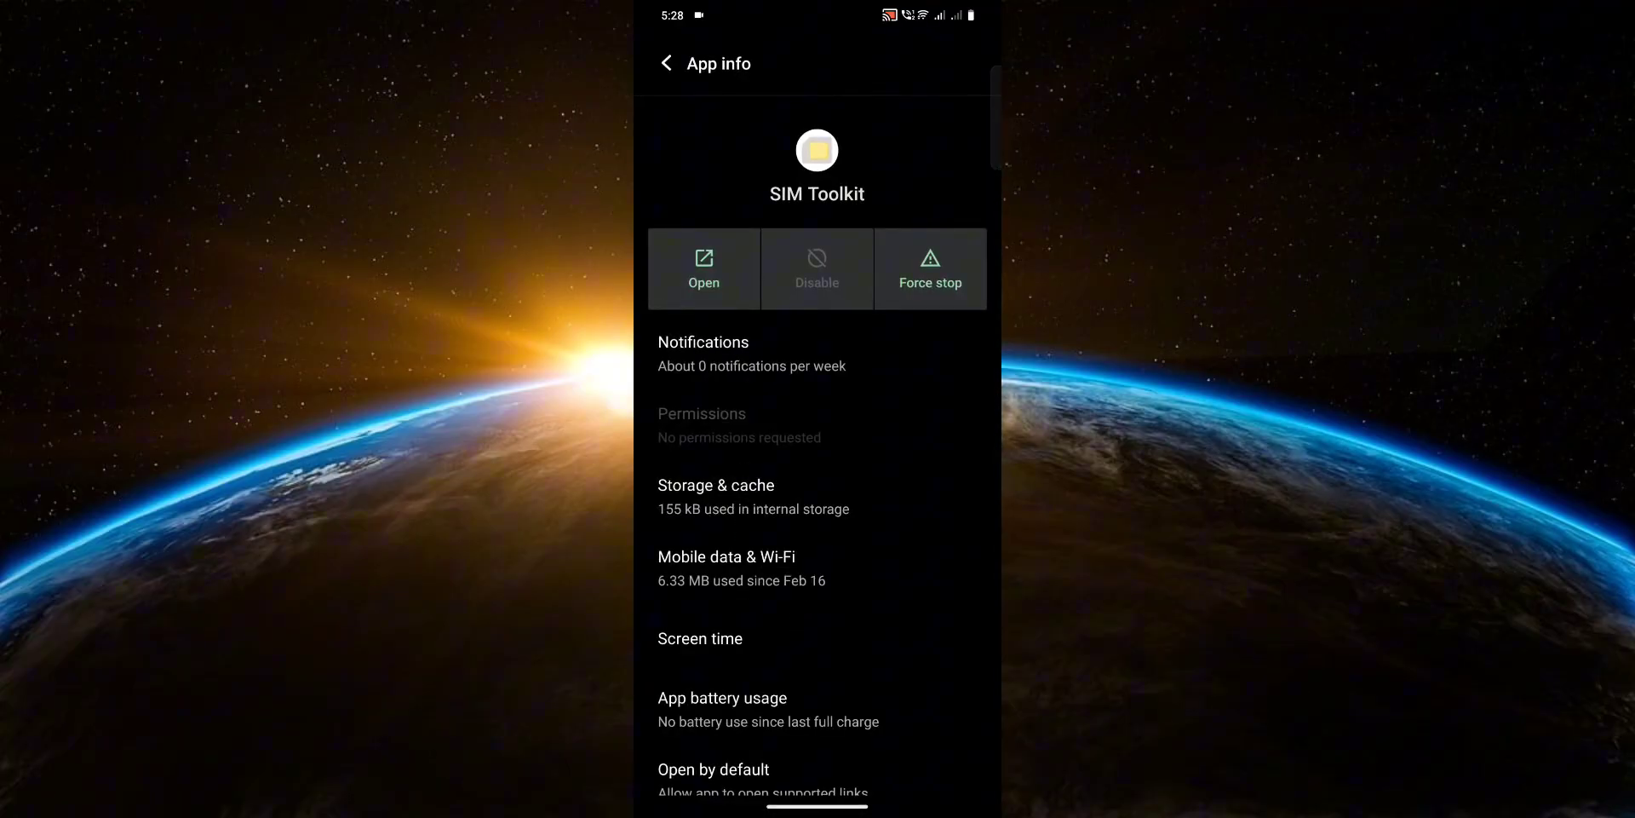
# Step: Clear SIM Toolkit's storage and confirm deletion, leaving data and cache at 0 B
pyautogui.click(716, 496)
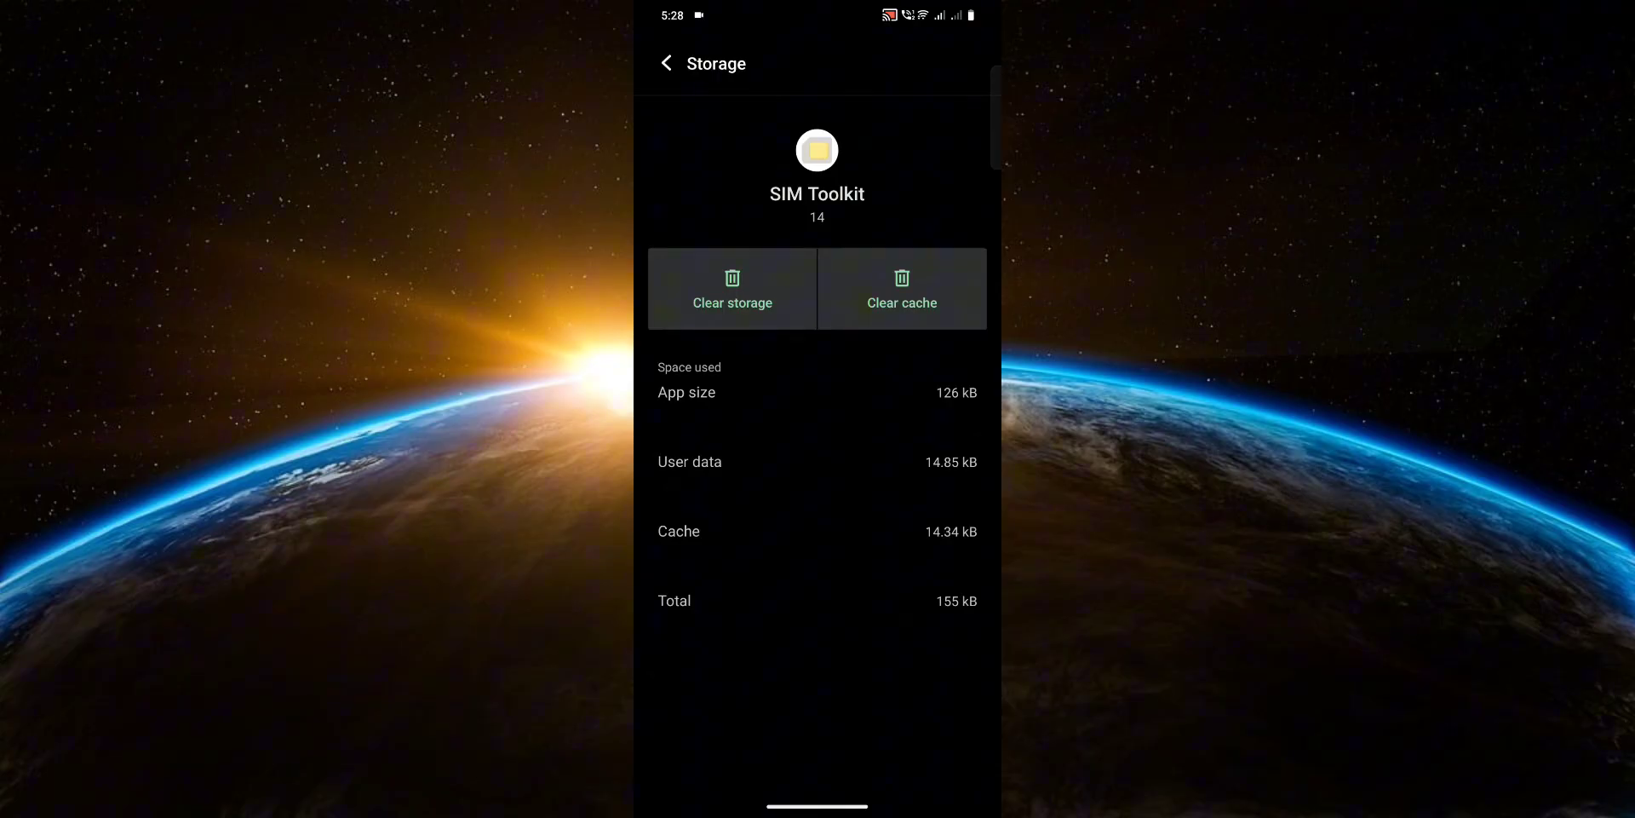
pyautogui.click(731, 288)
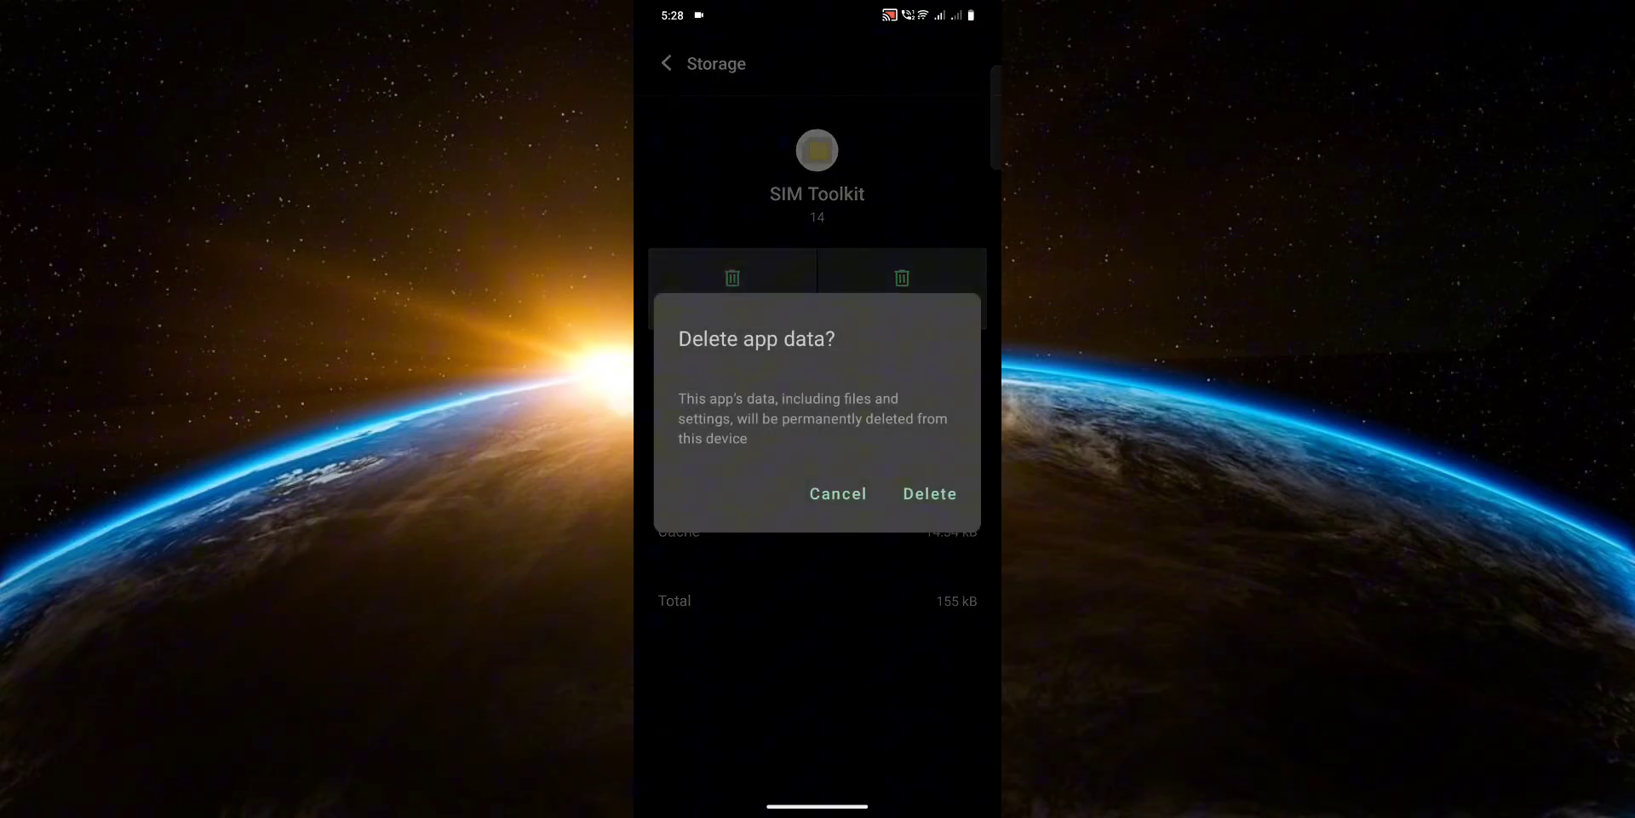
pyautogui.click(929, 493)
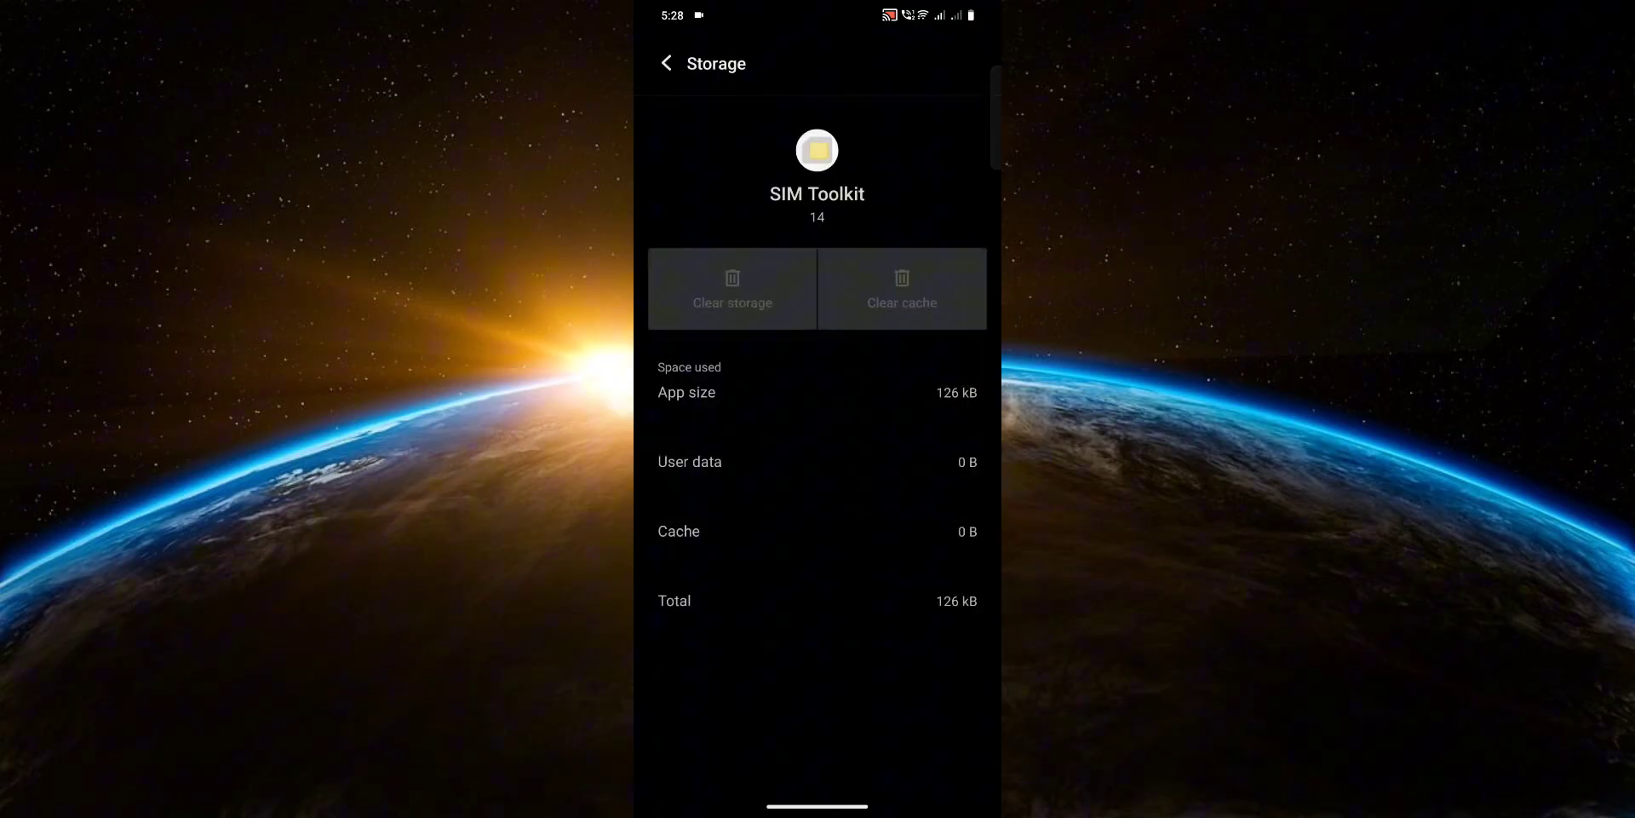